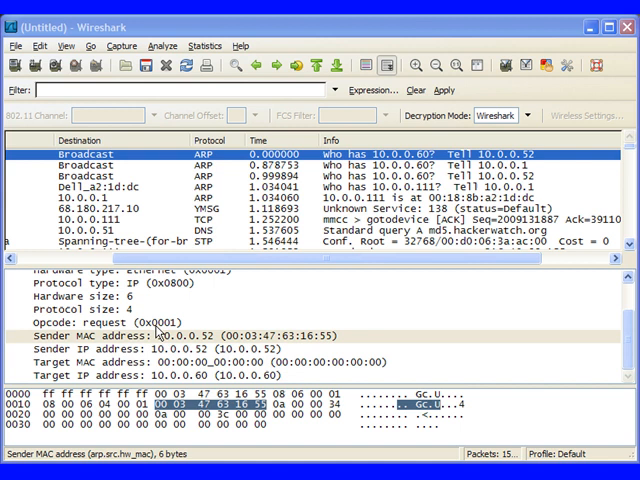
pyautogui.moveTo(252, 236)
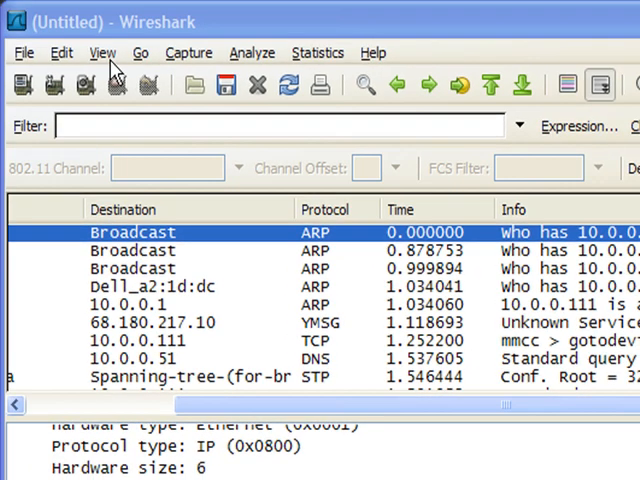
# Open the View menu to reach the Time Display Format options
pyautogui.click(102, 52)
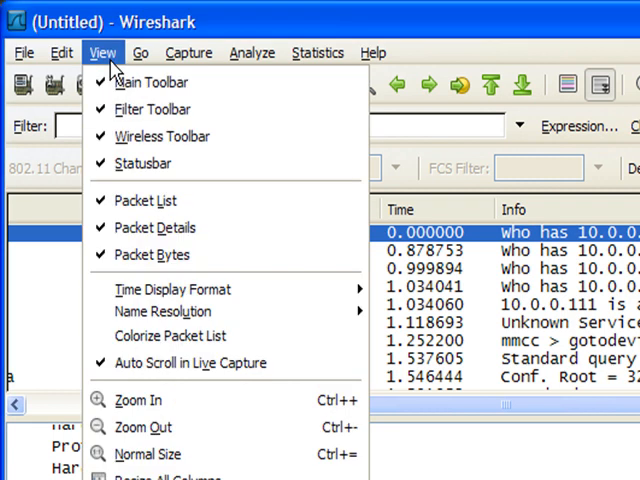
pyautogui.moveTo(172, 288)
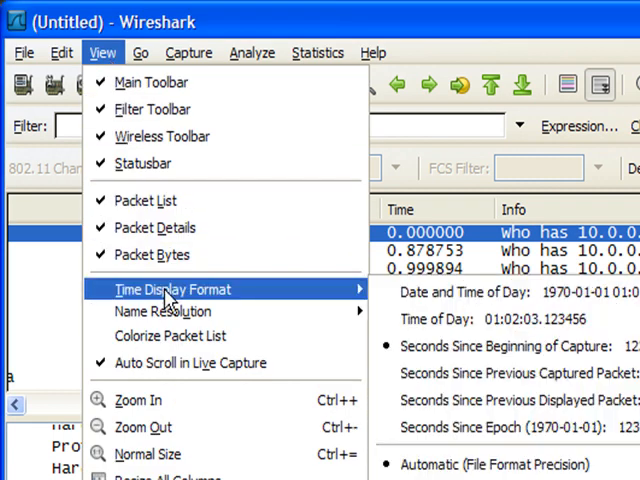
pyautogui.moveTo(348, 328)
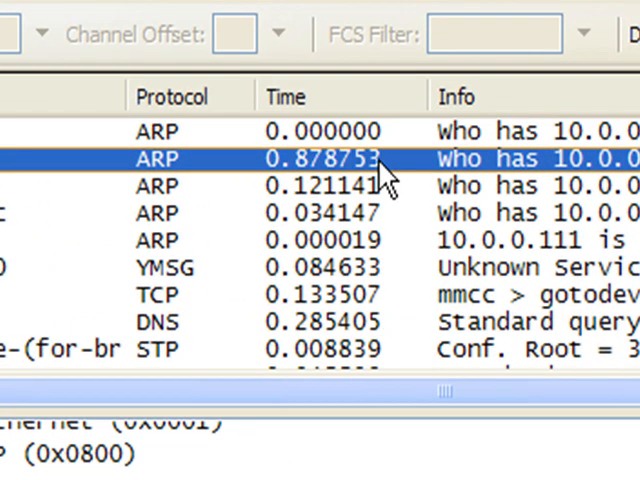
pyautogui.moveTo(420, 180)
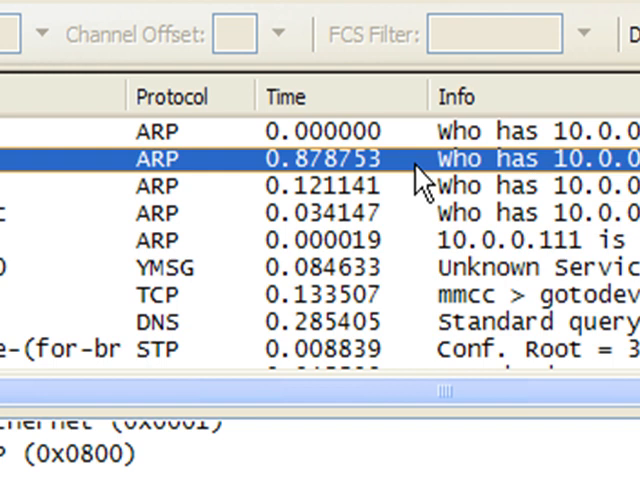
pyautogui.moveTo(418, 136)
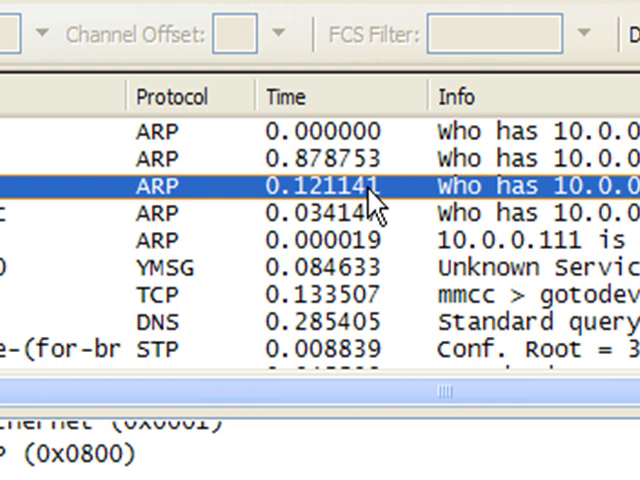
pyautogui.moveTo(384, 196)
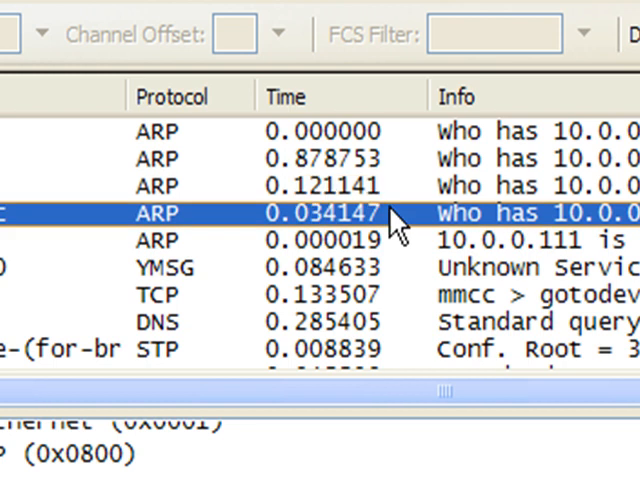
pyautogui.moveTo(432, 278)
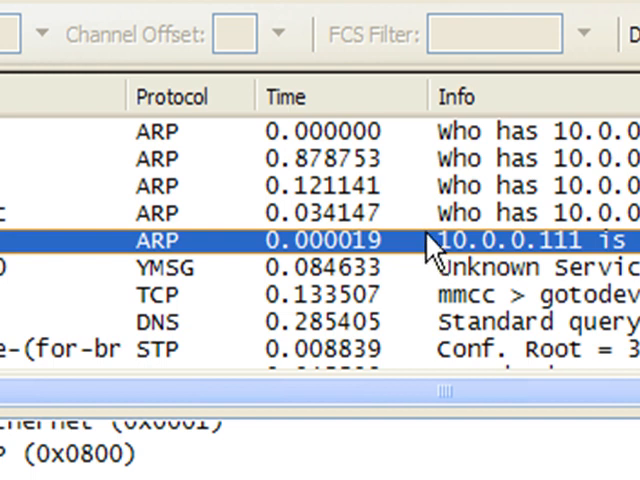
pyautogui.moveTo(404, 170)
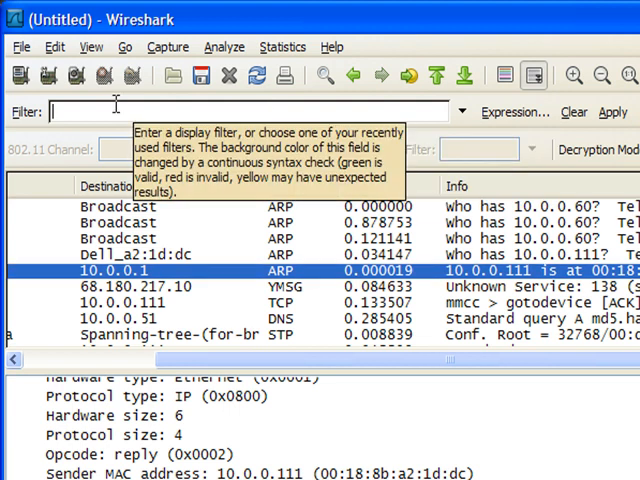
# Enter 'arp' in the display filter box, correcting a typo along the way
pyautogui.write('a')
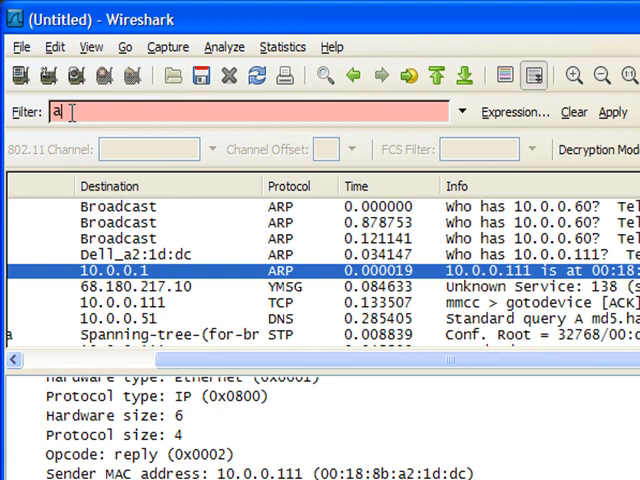
pyautogui.press('Backspace')
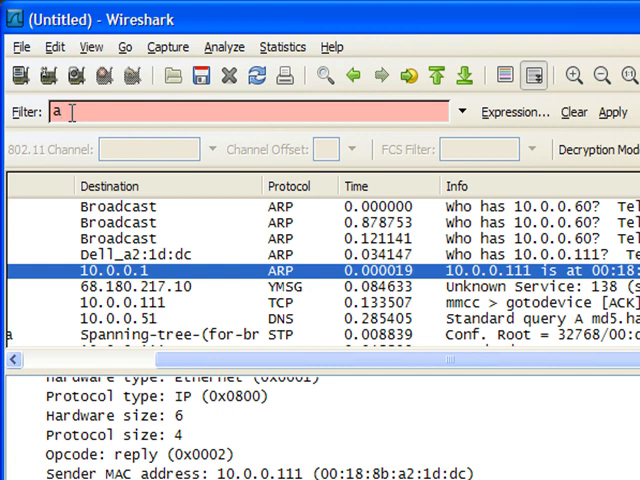
pyautogui.write('r')
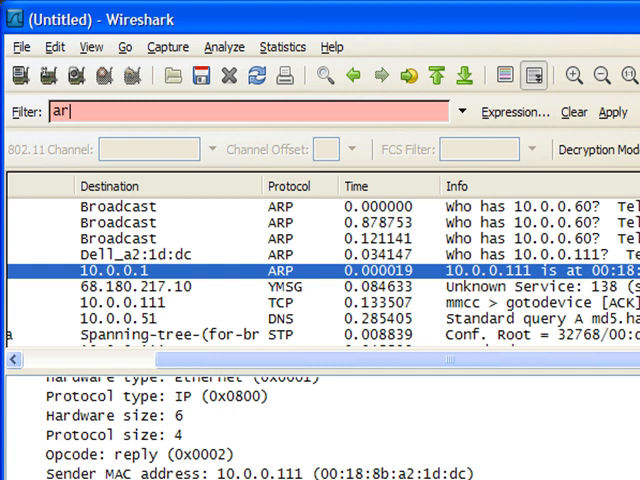
pyautogui.write('p')
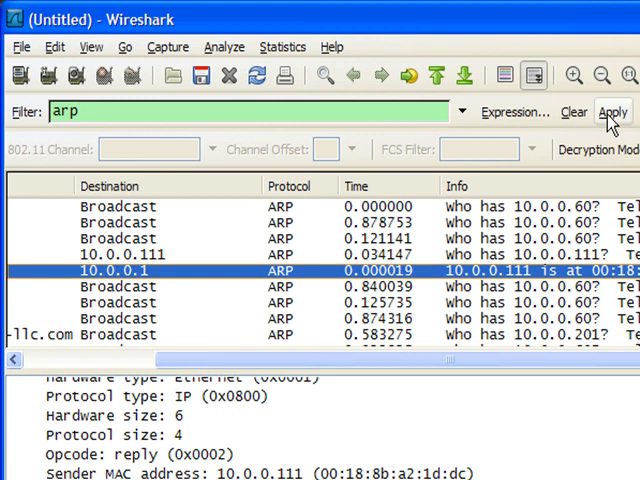
pyautogui.moveTo(528, 272)
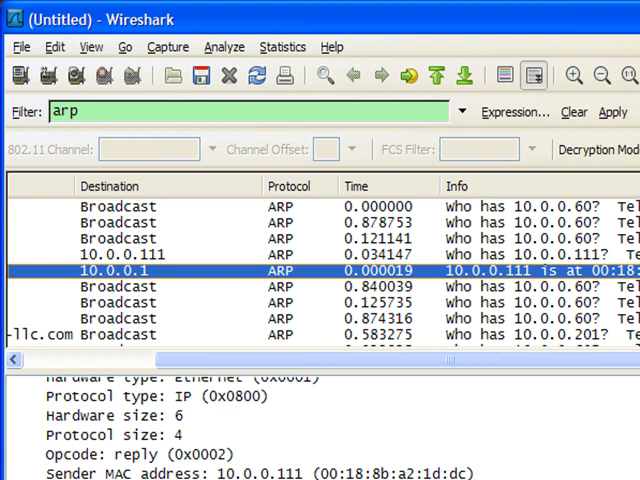
# Scroll through the ARP-only packet list to review the requests and replies
pyautogui.scroll(-3)
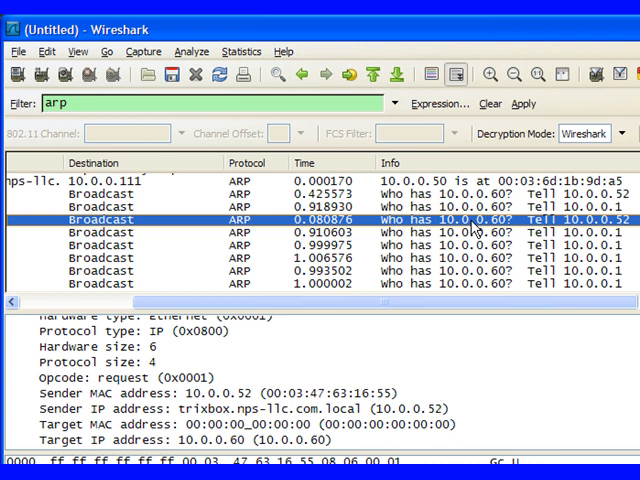
pyautogui.scroll(-3)
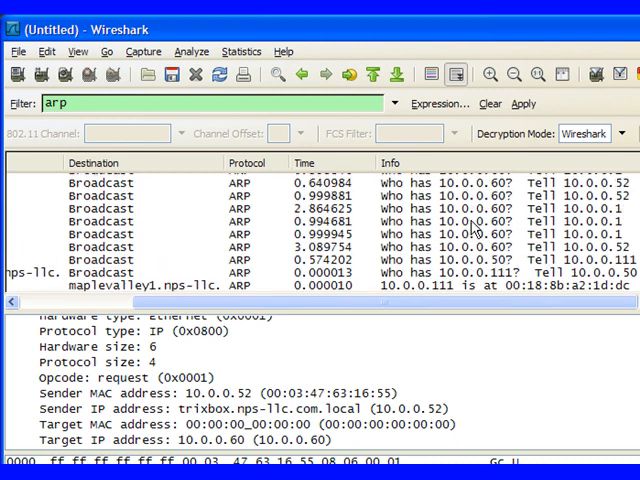
pyautogui.scroll(3)
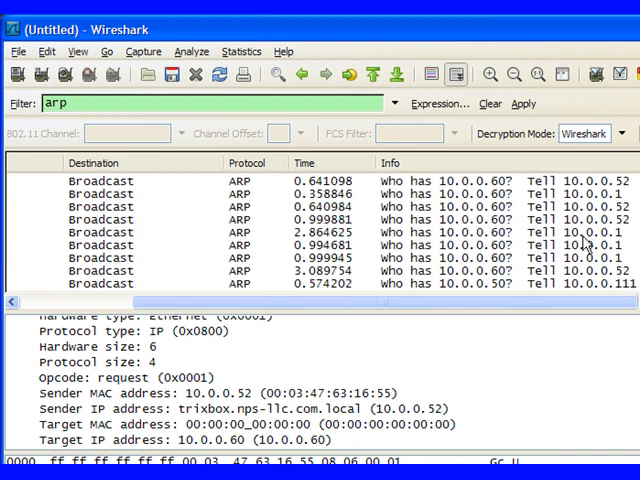
pyautogui.moveTo(456, 224)
pyautogui.write('dns')
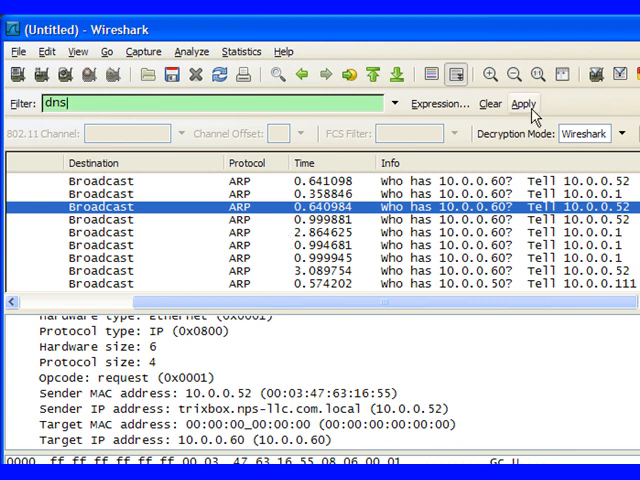
# Apply the 'dns' filter and select the standard query A packet to inspect it
pyautogui.click(524, 104)
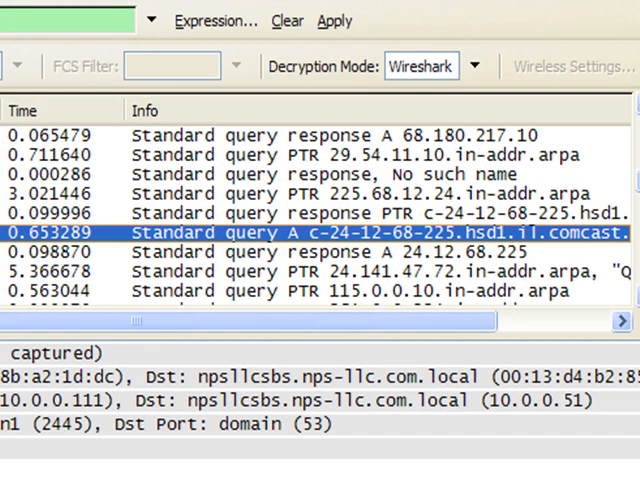
pyautogui.moveTo(240, 252)
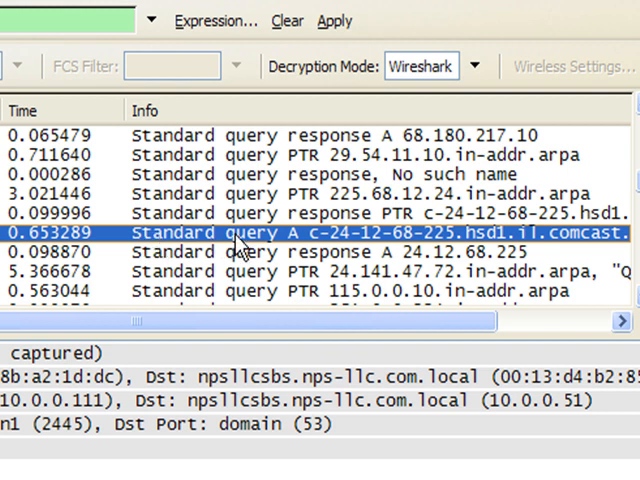
pyautogui.moveTo(398, 252)
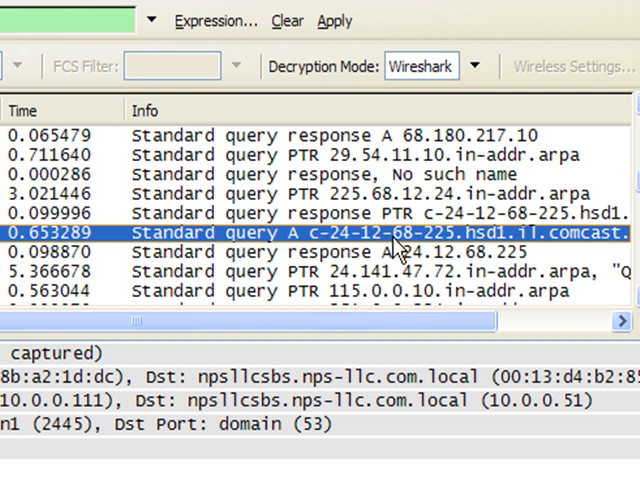
pyautogui.moveTo(484, 252)
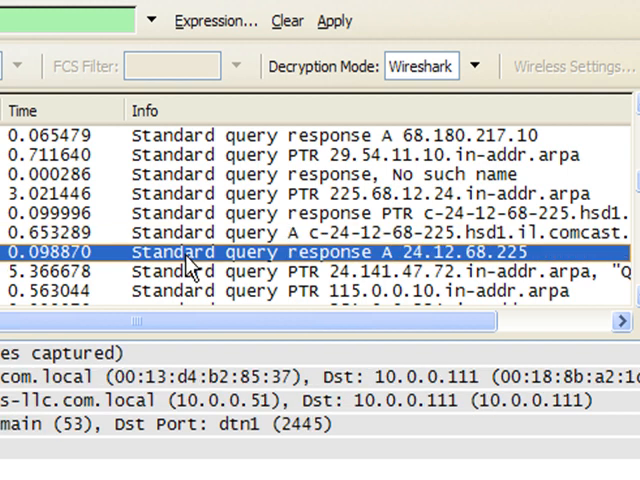
pyautogui.moveTo(38, 276)
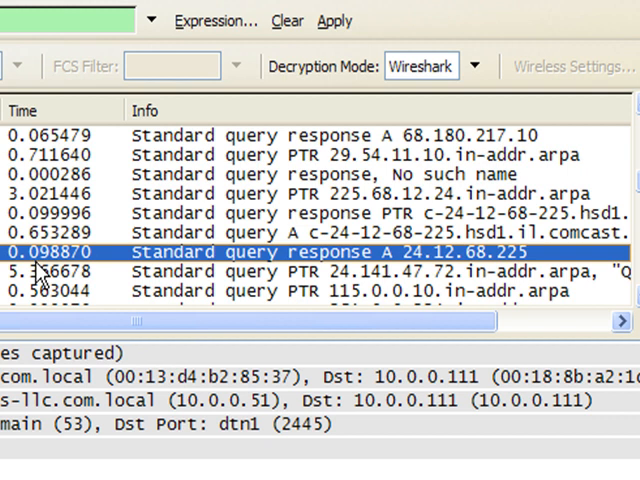
pyautogui.click(300, 232)
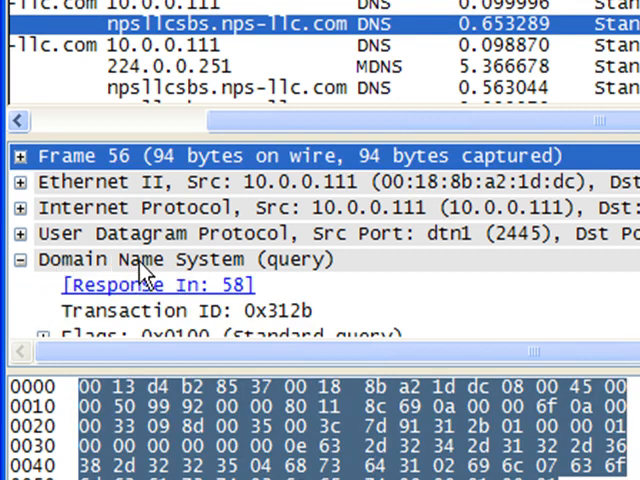
pyautogui.moveTo(84, 210)
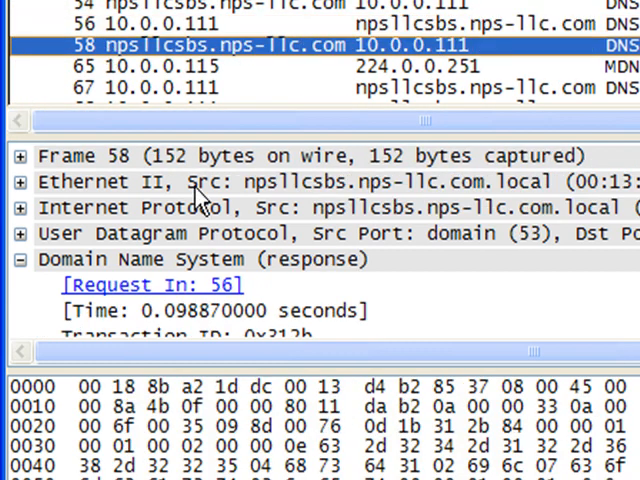
pyautogui.moveTo(236, 68)
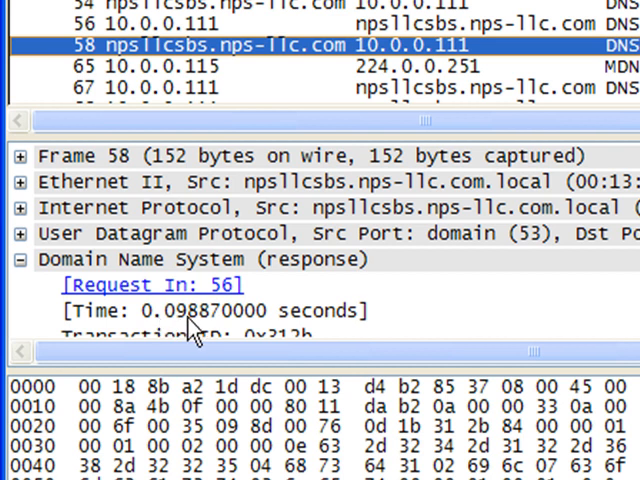
pyautogui.moveTo(228, 56)
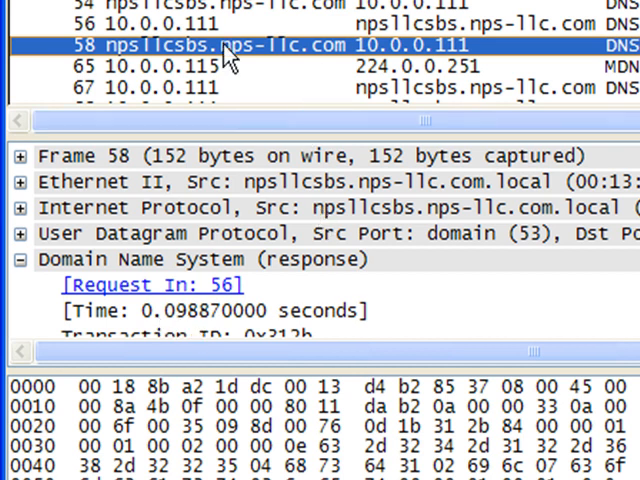
pyautogui.moveTo(228, 58)
pyautogui.write('http')
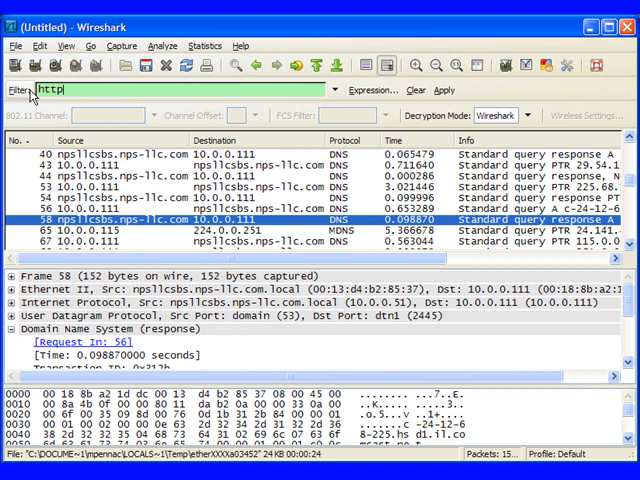
# Apply the 'http' display filter so only HTTP and SSDP packets are listed
pyautogui.click(444, 90)
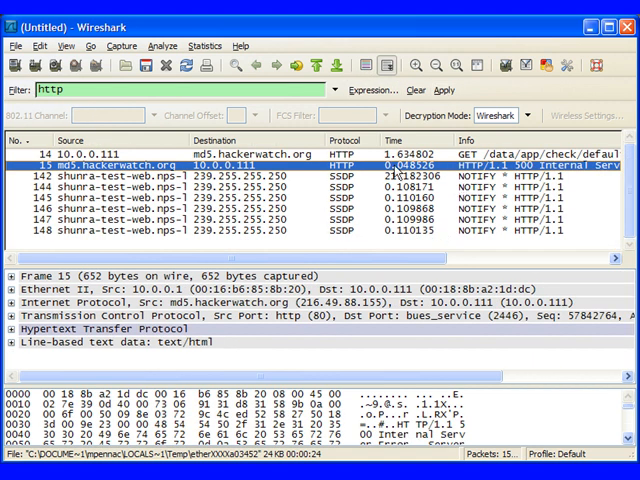
pyautogui.moveTo(172, 130)
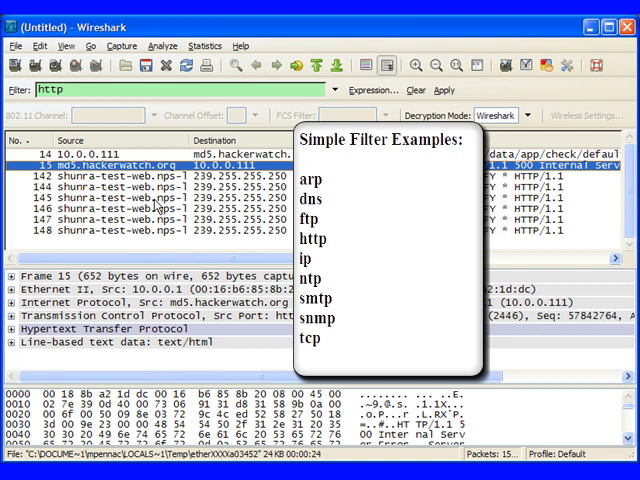
pyautogui.moveTo(104, 90)
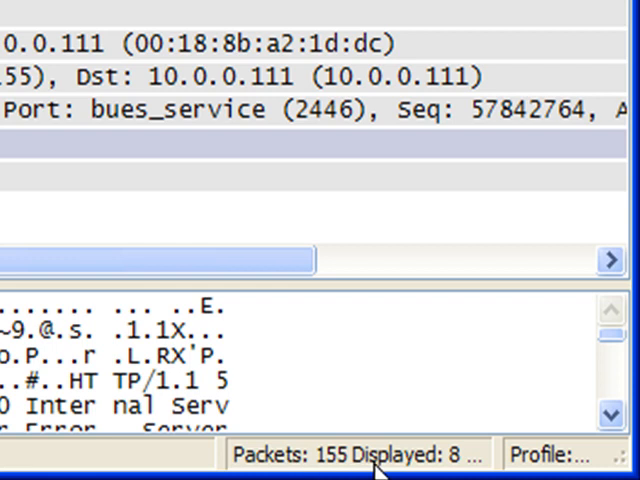
pyautogui.moveTo(376, 464)
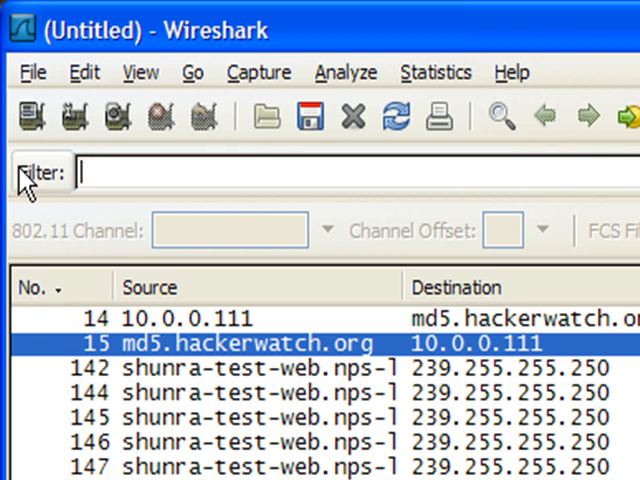
# Enter 'dns' as the display filter expression again
pyautogui.write('dns')
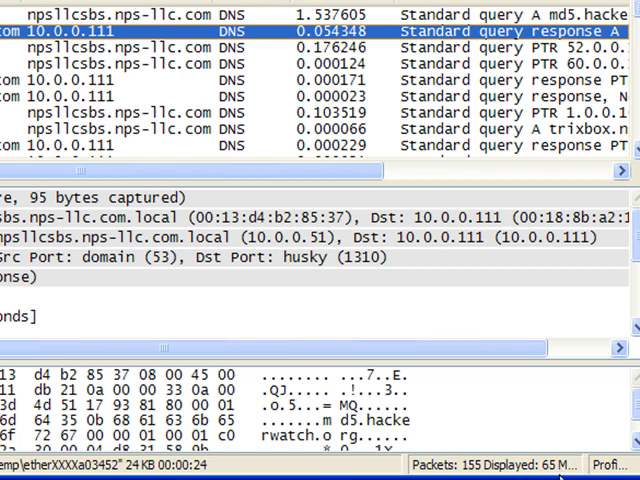
pyautogui.moveTo(308, 272)
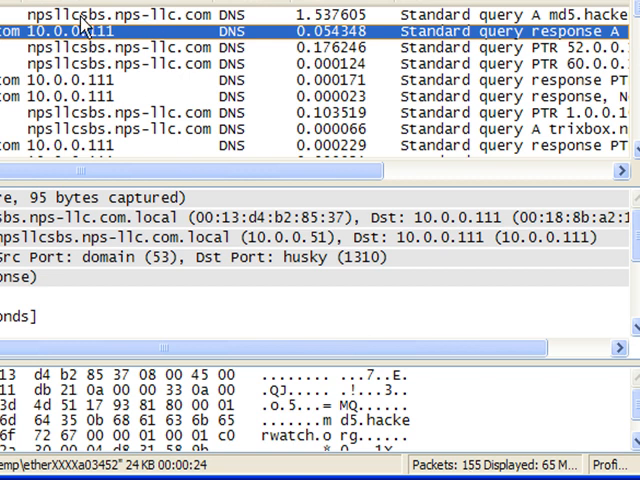
pyautogui.moveTo(152, 72)
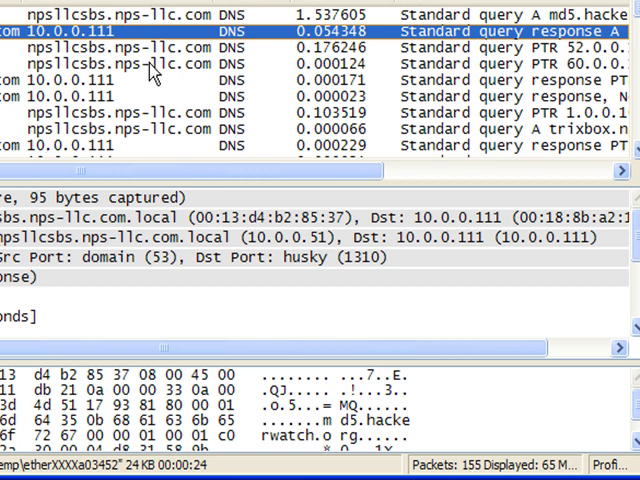